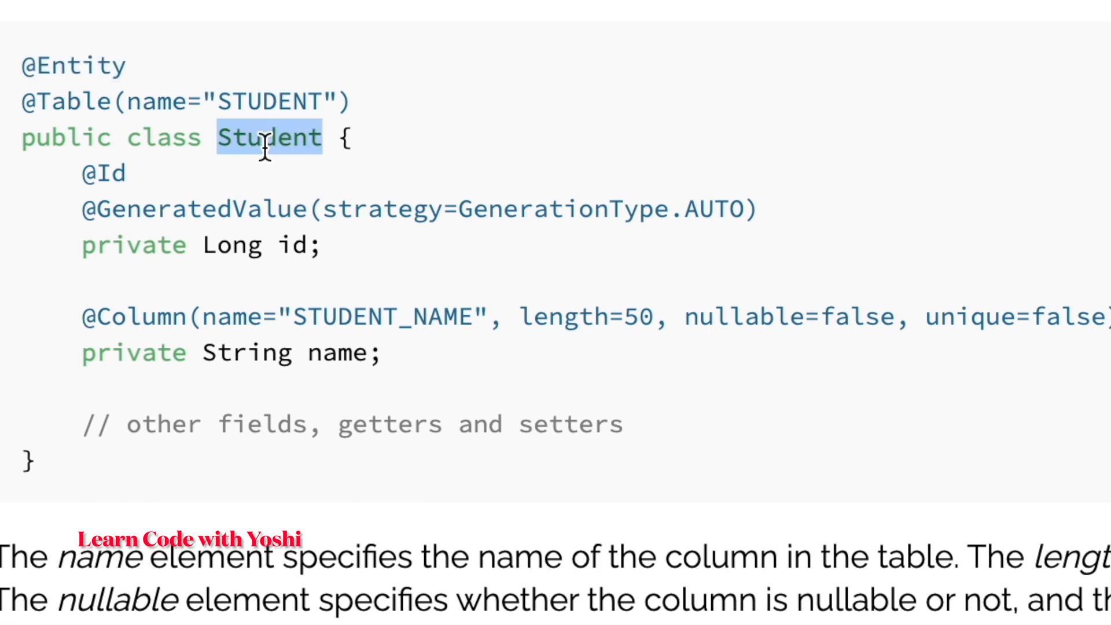
Highlight the class name Student in the entity code example
{"action": "double_click", "coordinate": [71, 101]}
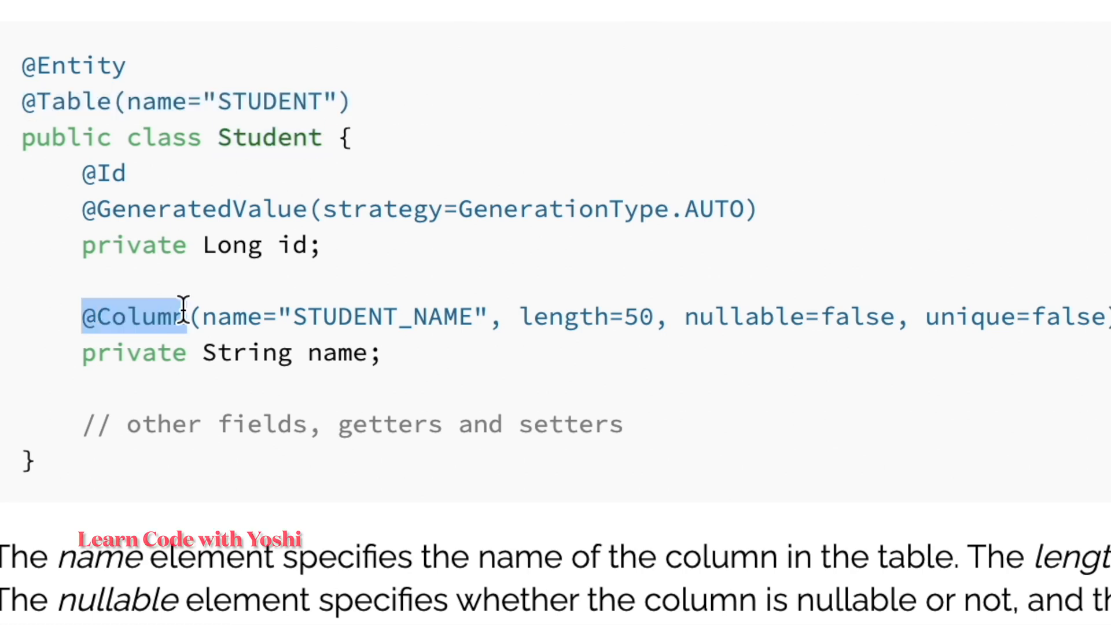
{"action": "double_click", "coordinate": [559, 317]}
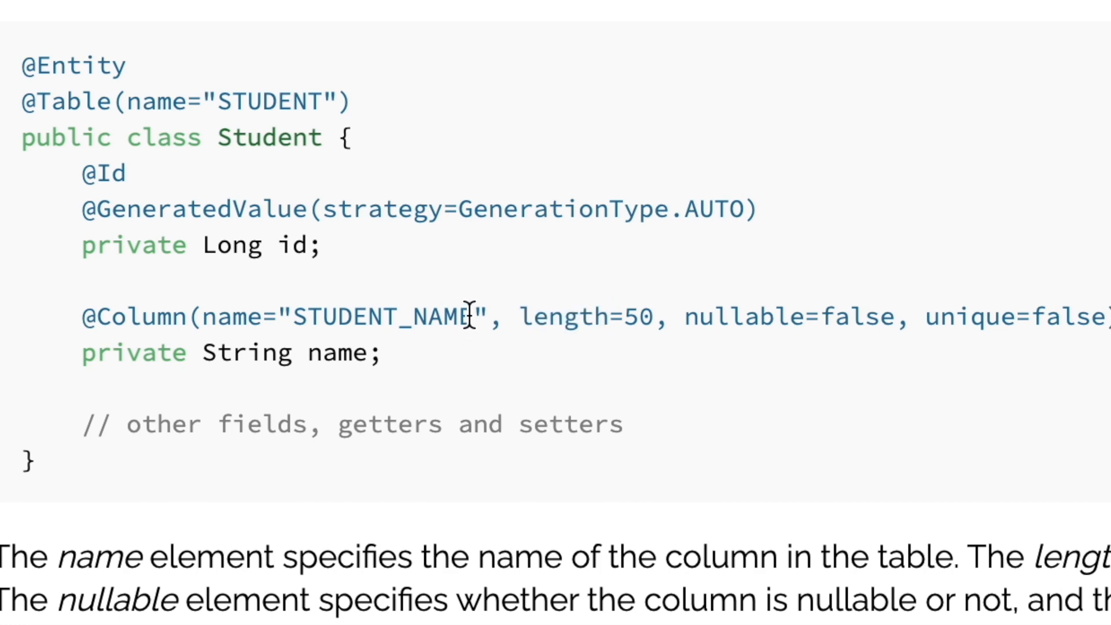
{"action": "double_click", "coordinate": [102, 173]}
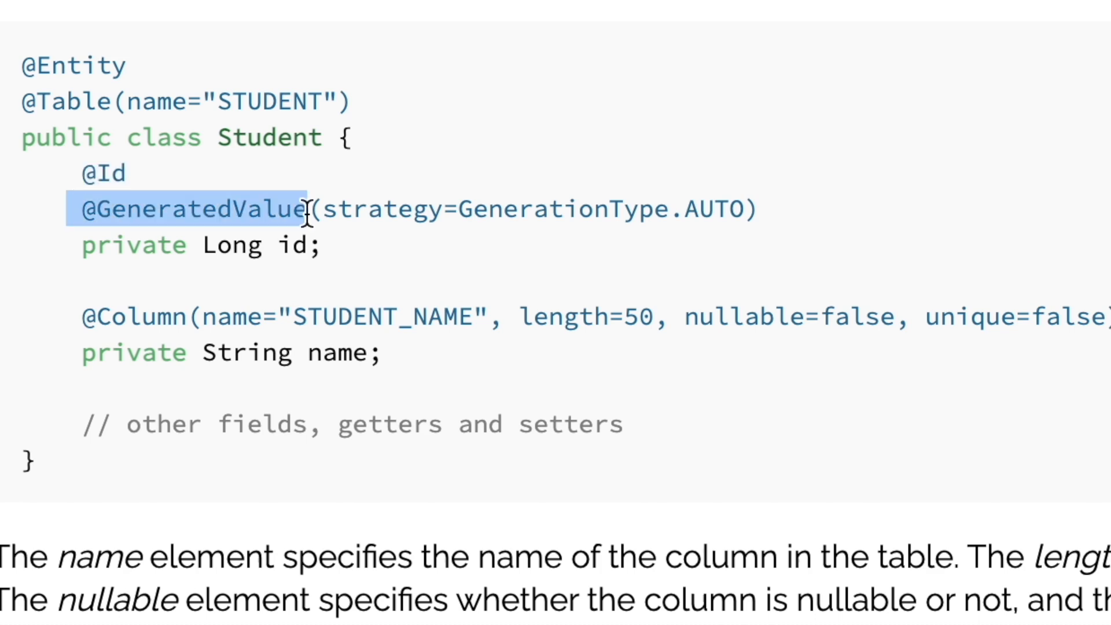
{"action": "double_click", "coordinate": [381, 209]}
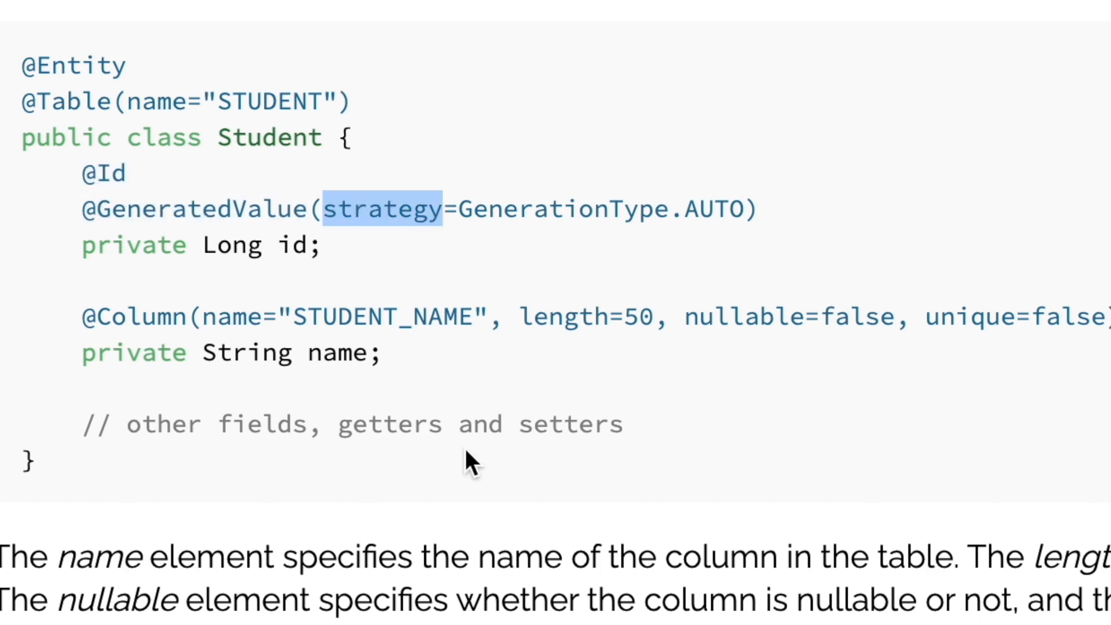